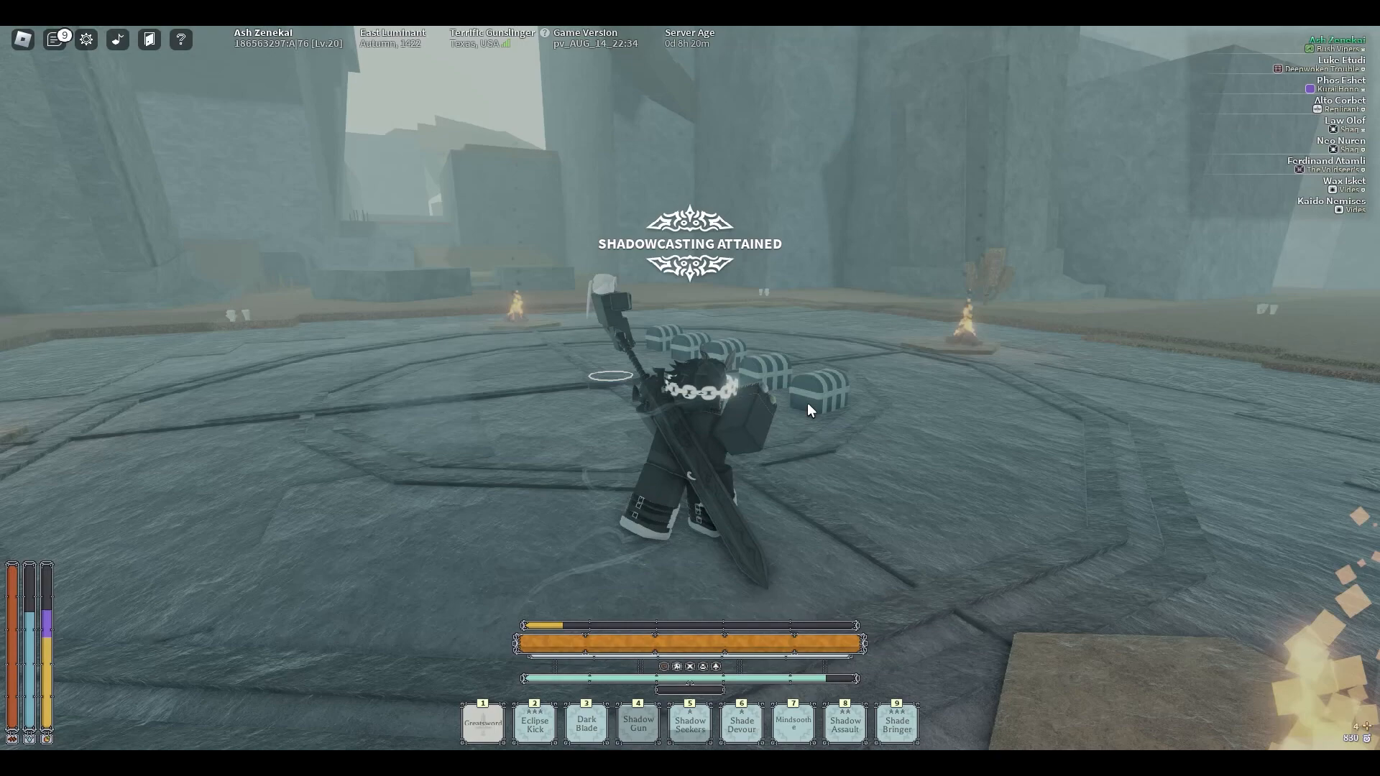
Step: Interact with the treasure chest to reveal its loot alongside the inventory and stats
{"action": "key", "text": "e"}
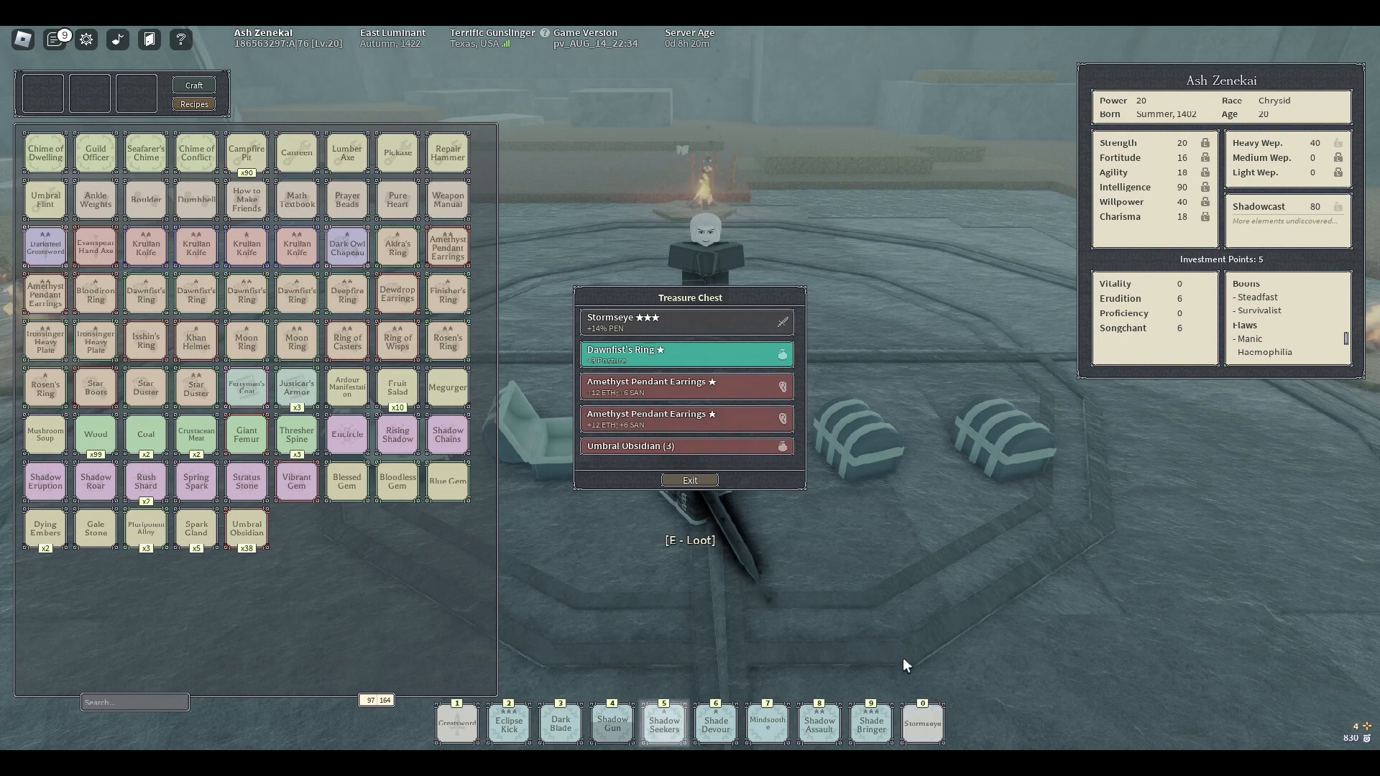
Step: Take the Stormseye weapon into the inventory and exit the chest's loot window
{"action": "left_click", "coordinate": [689, 322]}
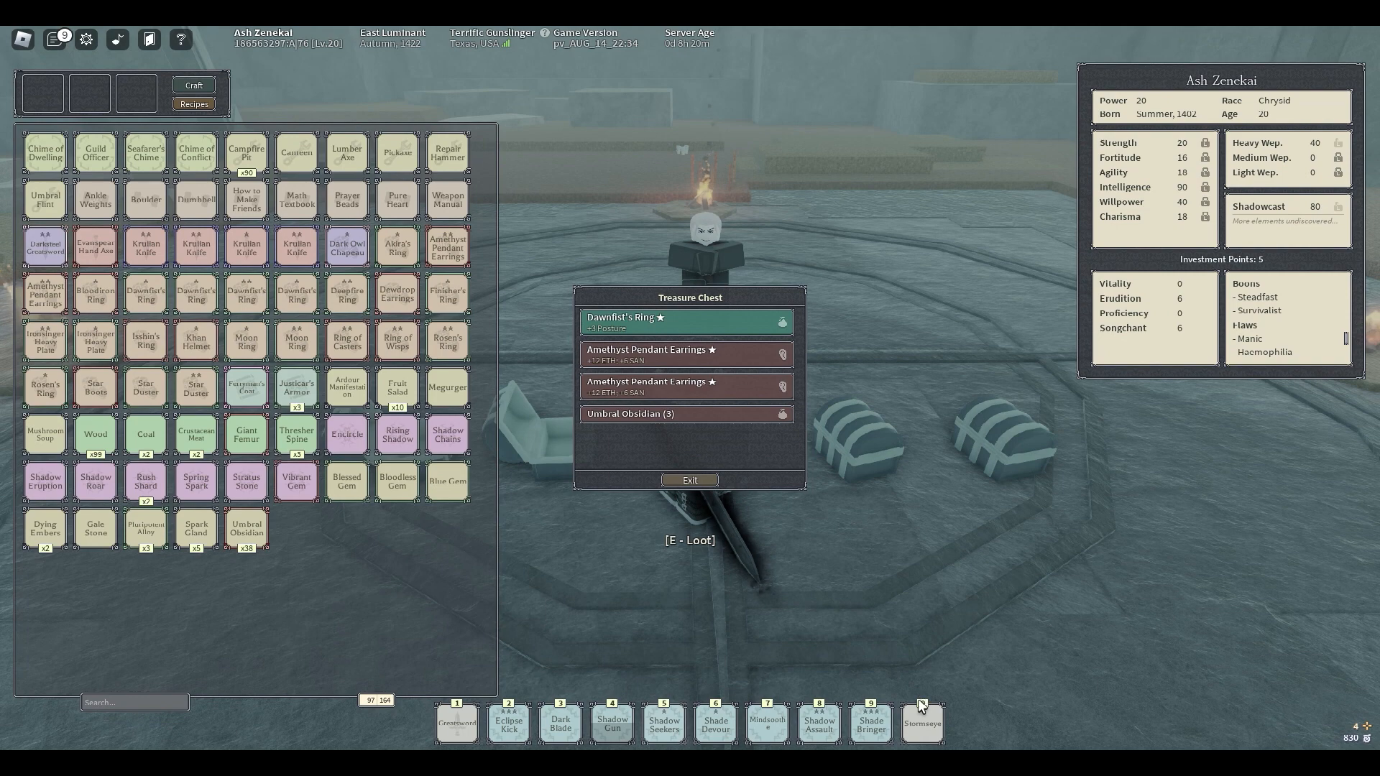
{"action": "mouse_move", "coordinate": [920, 723]}
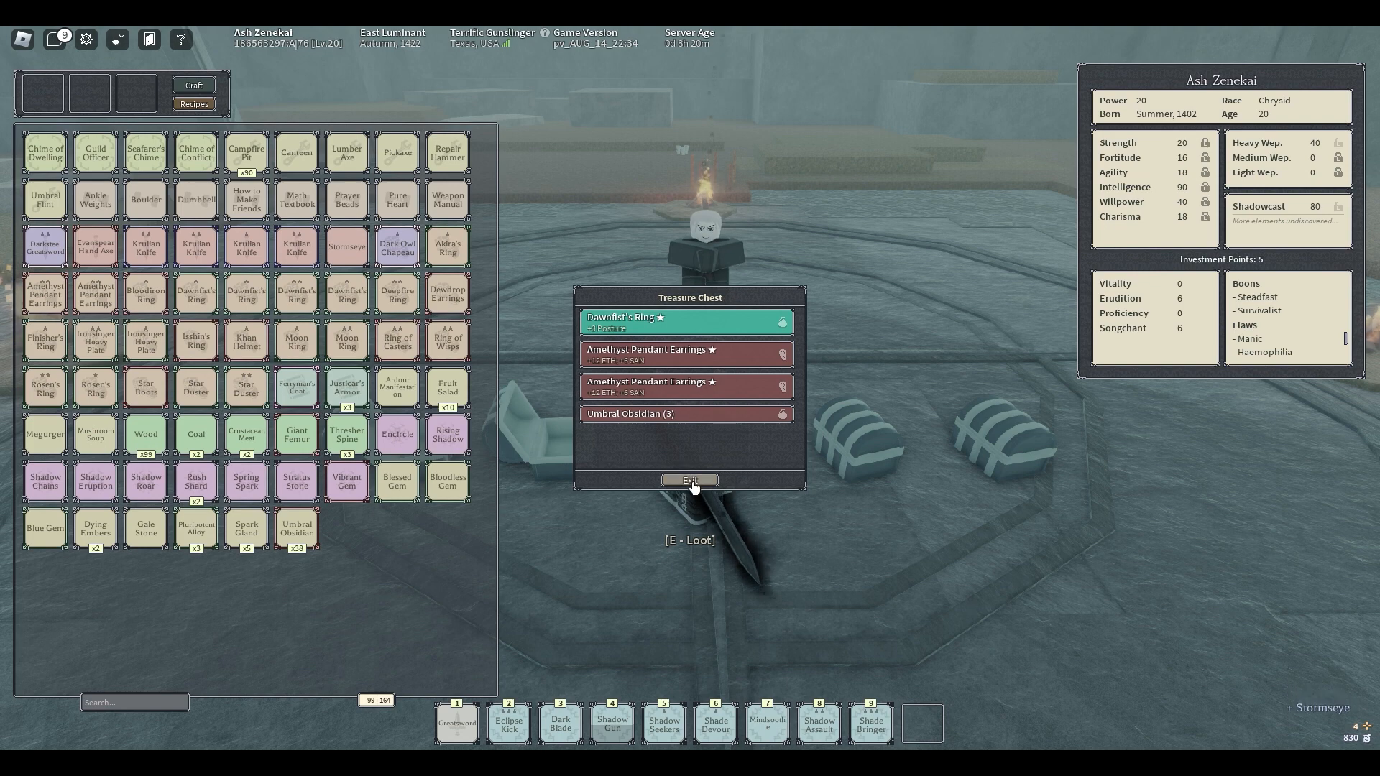
{"action": "left_click", "coordinate": [690, 480]}
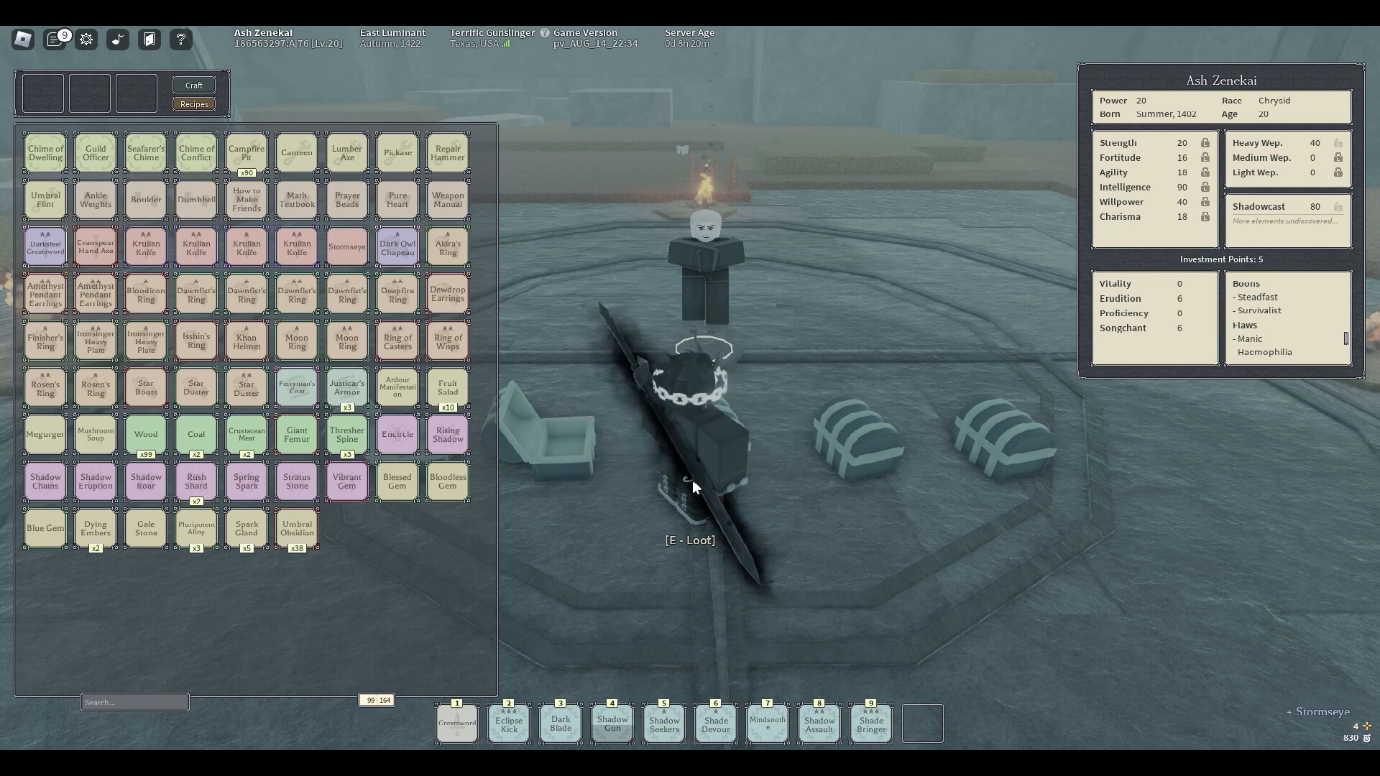